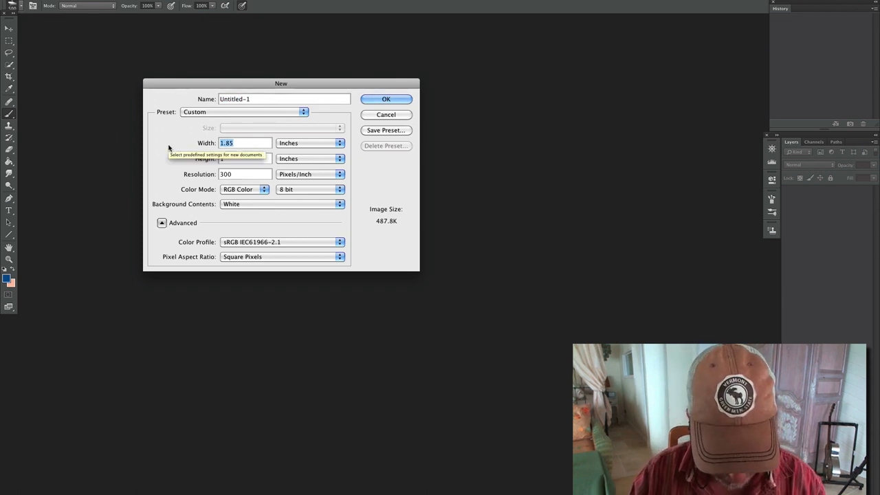
Create a new 8 × 8 inch document at 150 pixels per inch
text(8)
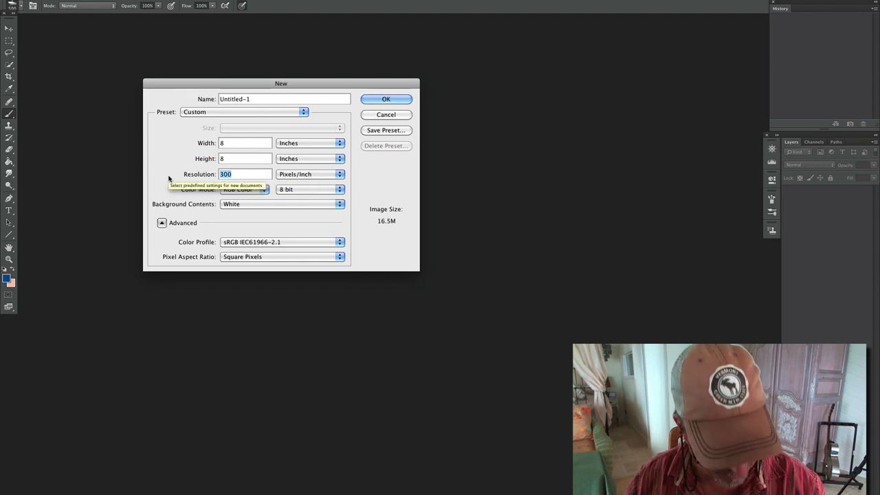
text(150)
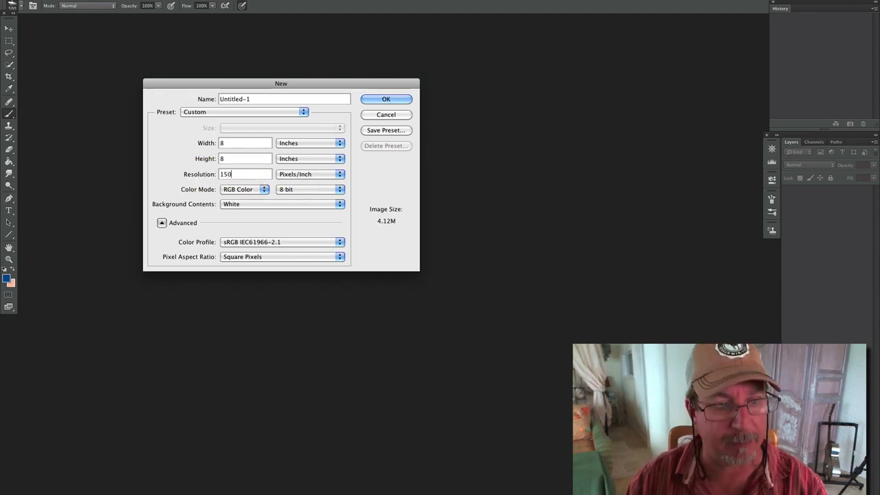
click(384, 99)
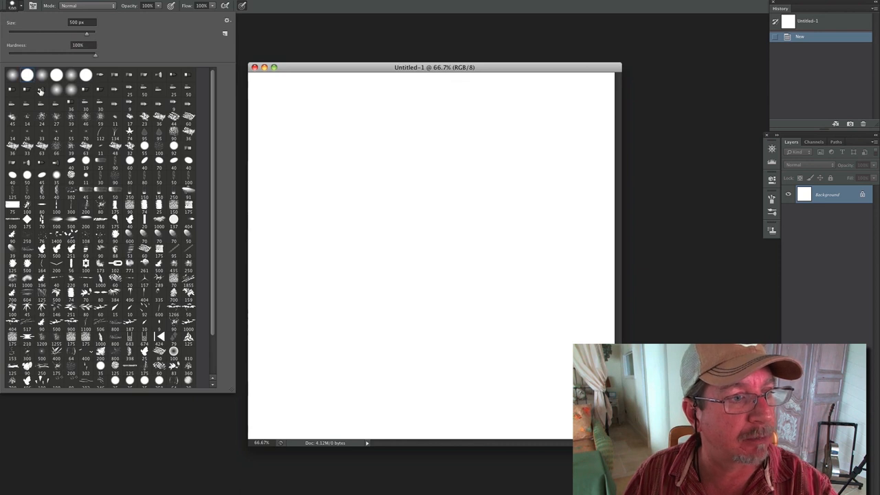
Adjust the round brush size and keep black as the foreground colour
triple_click(81, 22)
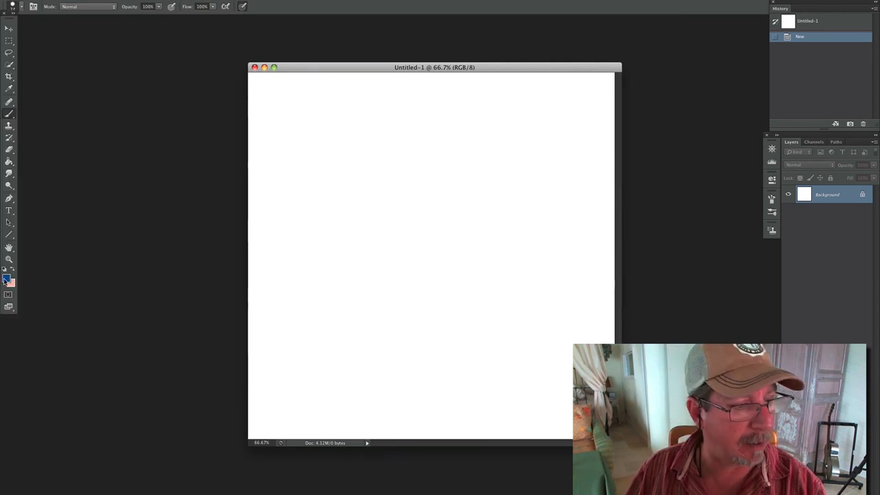
click(6, 278)
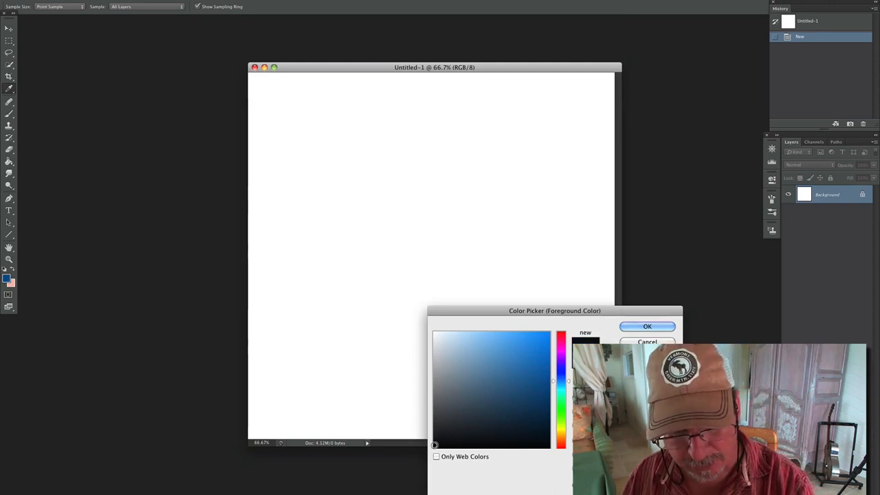
click(646, 326)
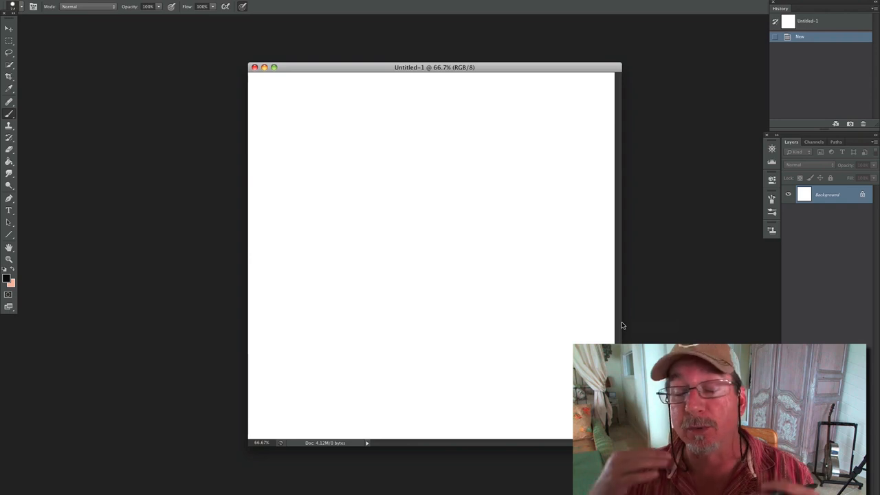
mouse_move(422, 132)
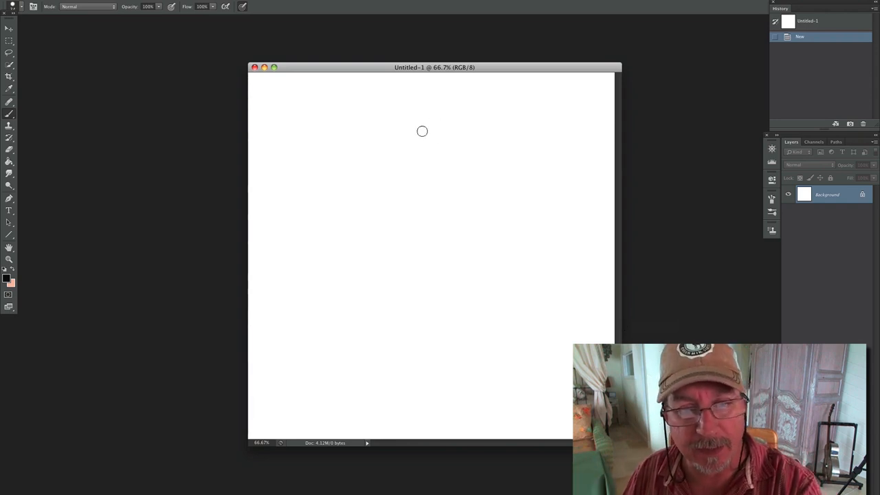
Stamp black dots across the middle of the white canvas with the brush
click(425, 133)
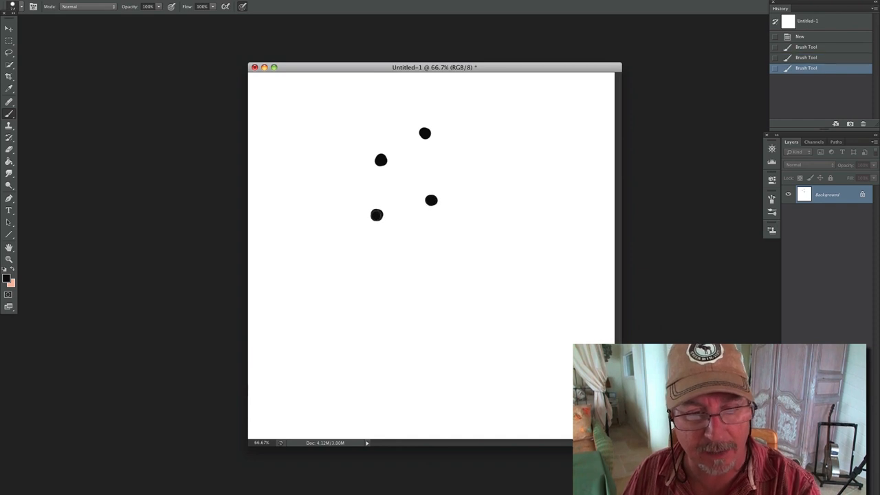
click(478, 248)
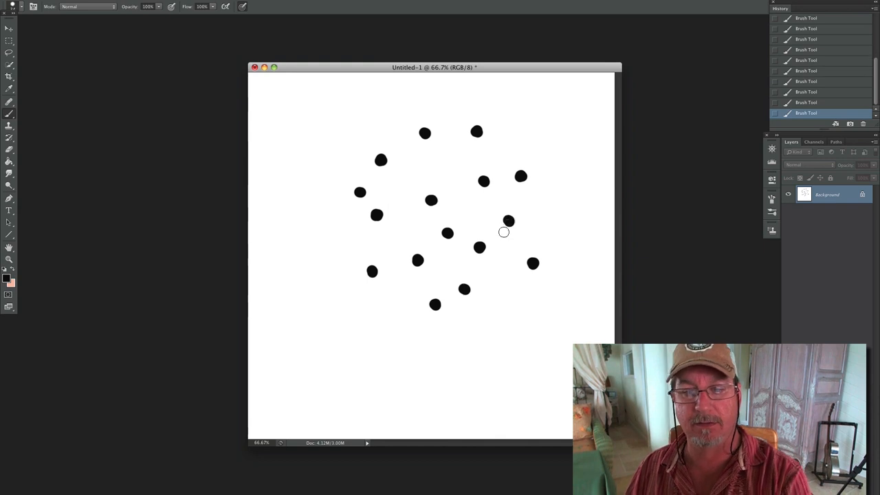
mouse_move(509, 222)
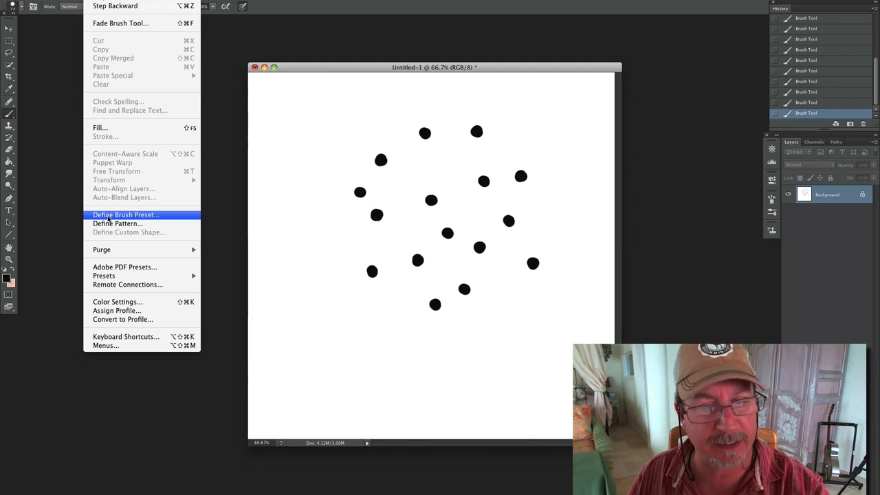
Define the dot scatter as a new brush preset named 'Hair'
click(126, 214)
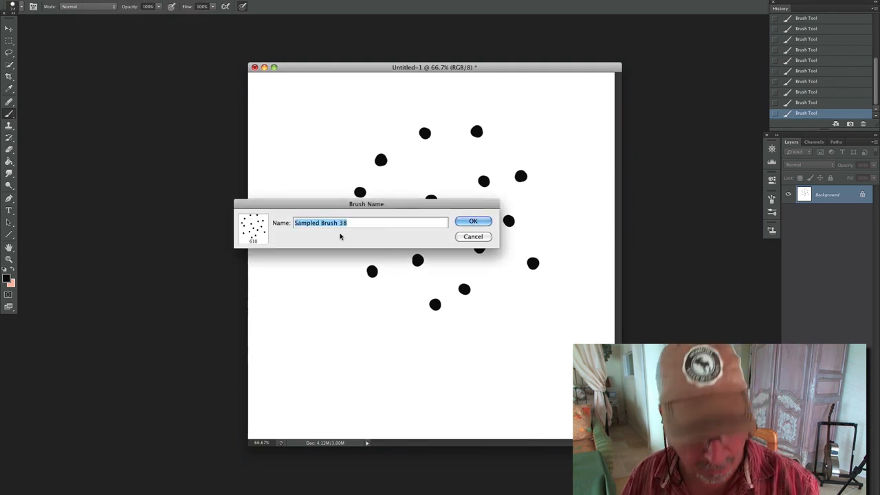
text(H)
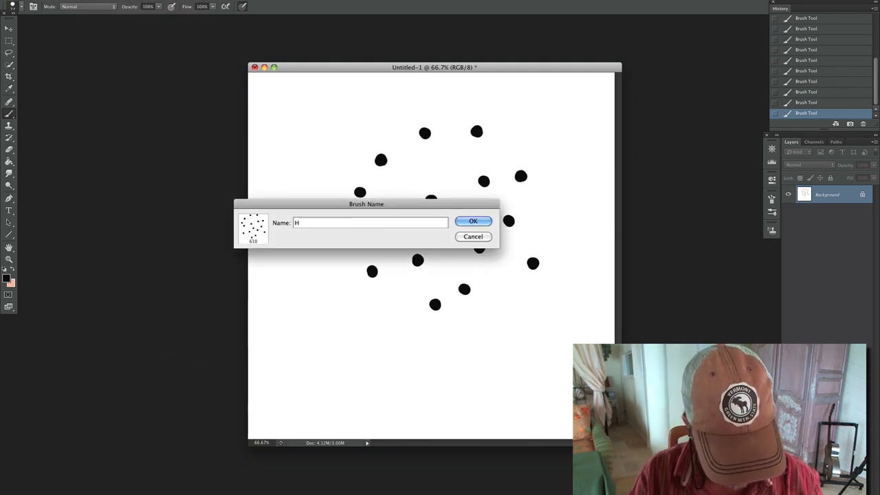
text(air)
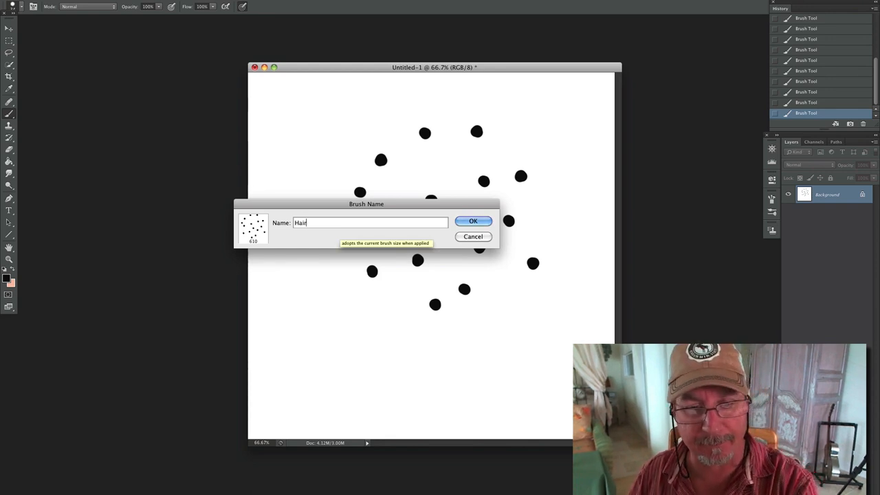
click(473, 220)
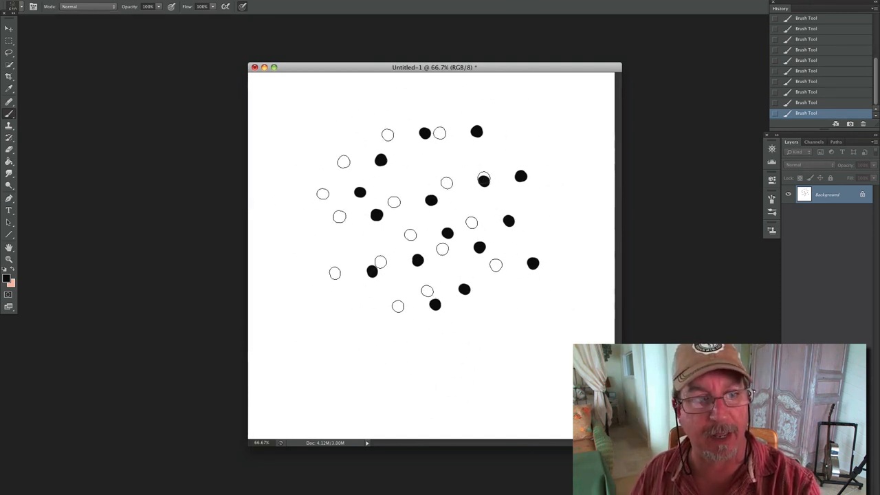
Close the dot document without saving and start a fresh 8 × 8 inch document
click(255, 66)
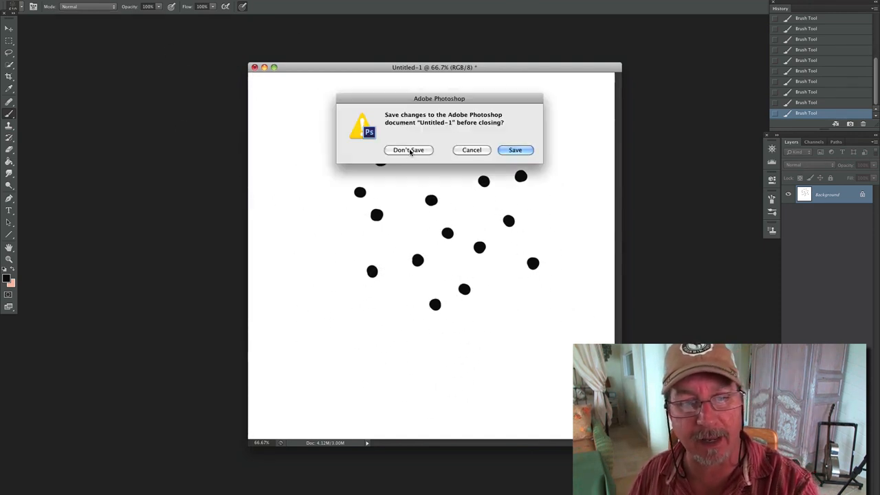
click(409, 149)
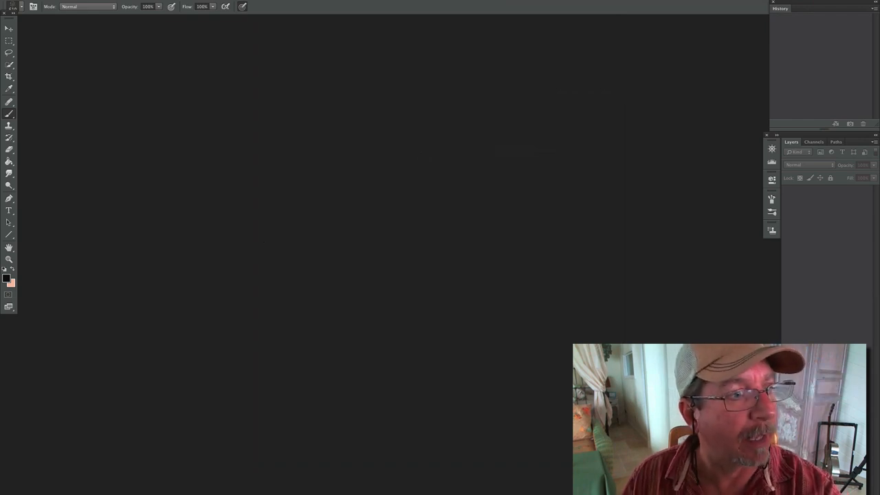
click(38, 5)
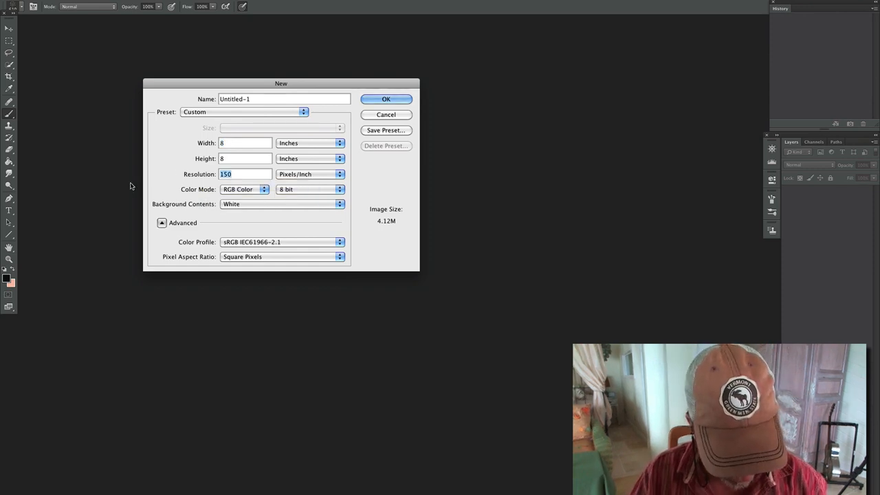
Confirm the new document, pick a slate gray and fill the canvas with it
click(385, 99)
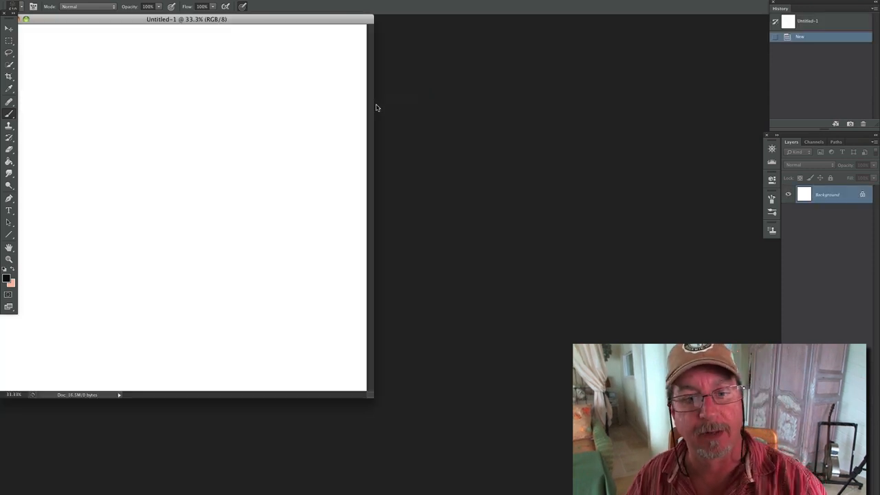
click(6, 277)
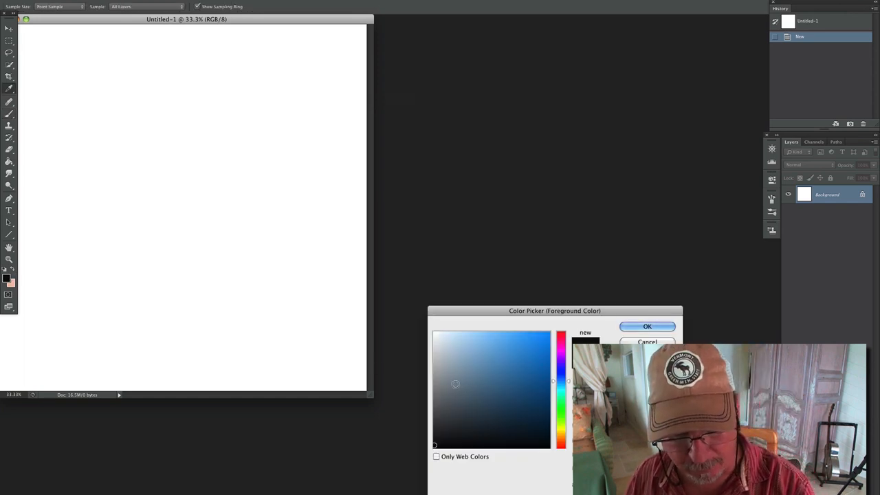
click(646, 326)
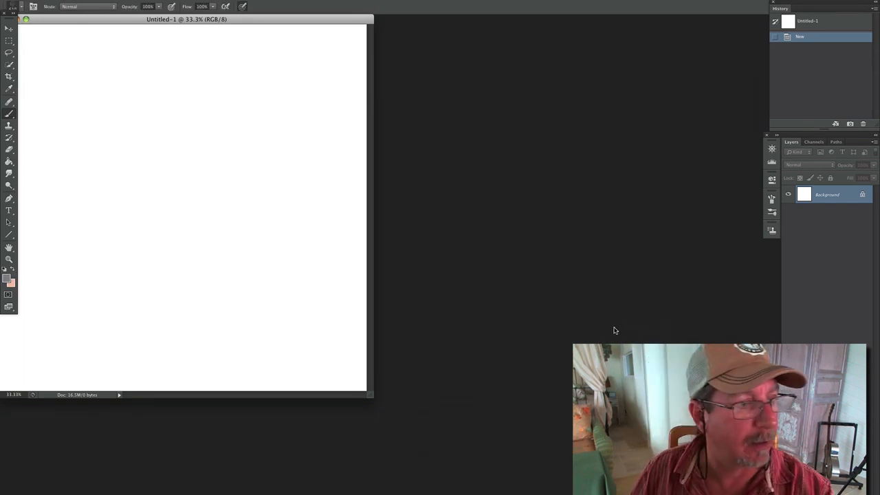
click(217, 237)
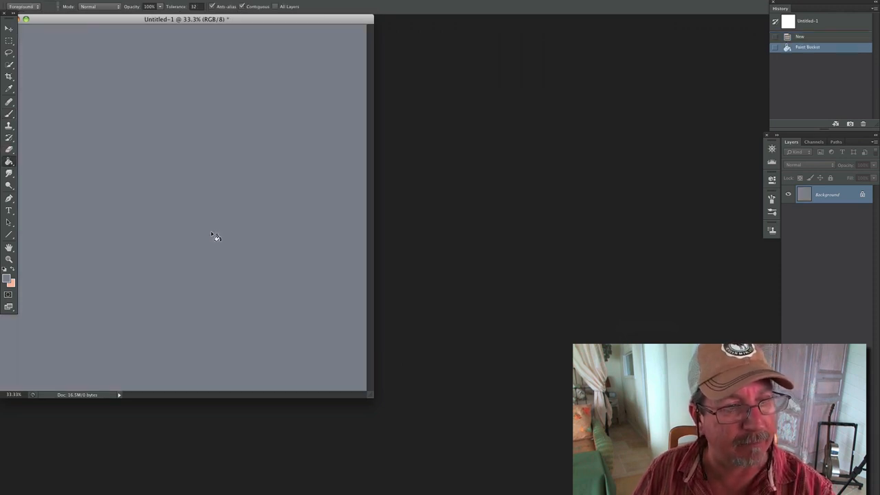
drag(184, 19, 431, 60)
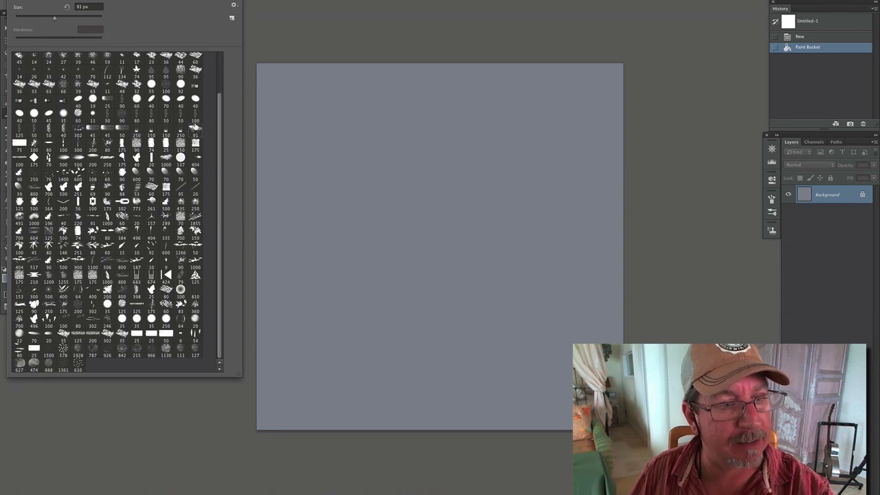
Select a bristle brush preset and make dark brown the foreground colour
scroll(up, 3)
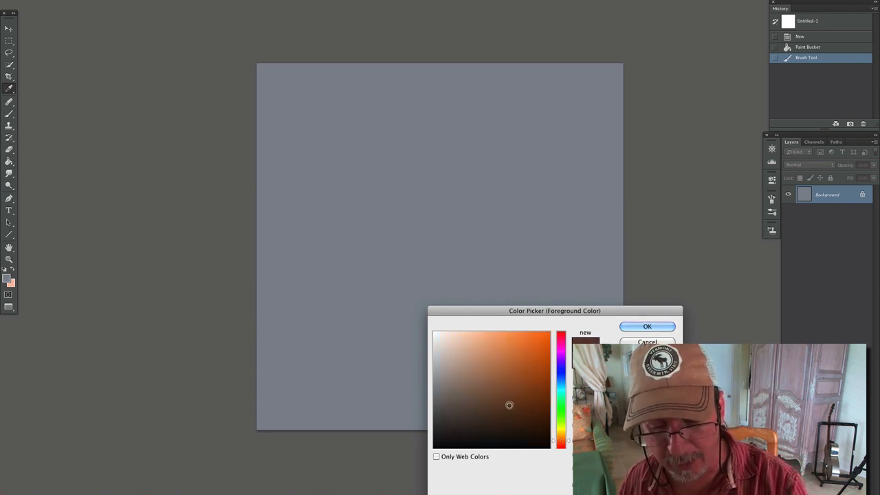
click(646, 326)
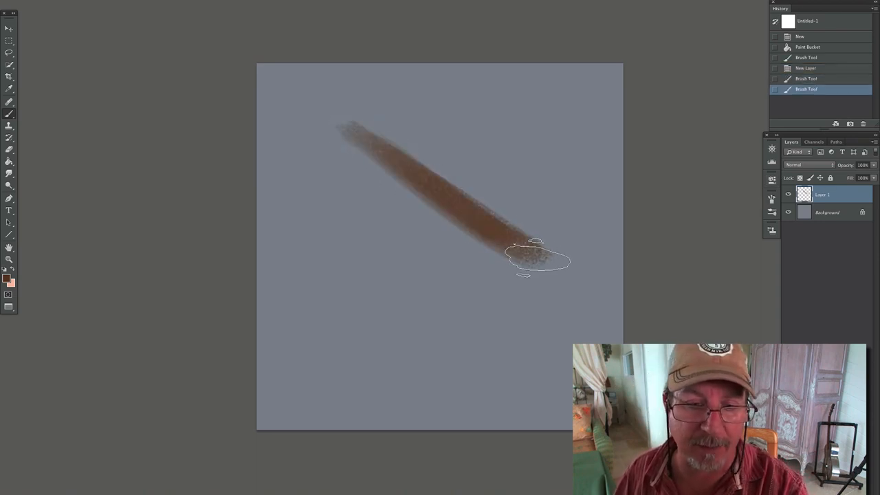
Paint two broad diagonal brown strokes, then switch to a darker brown to build them up
drag(536, 259, 365, 162)
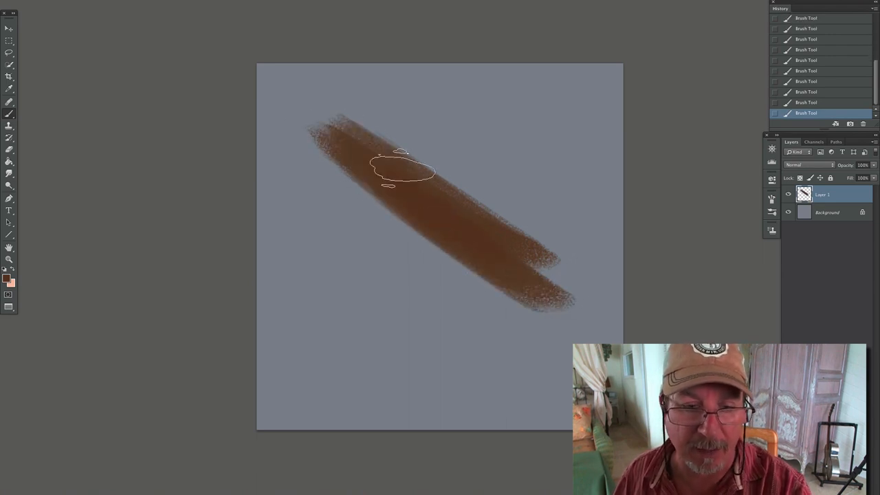
drag(401, 168, 556, 343)
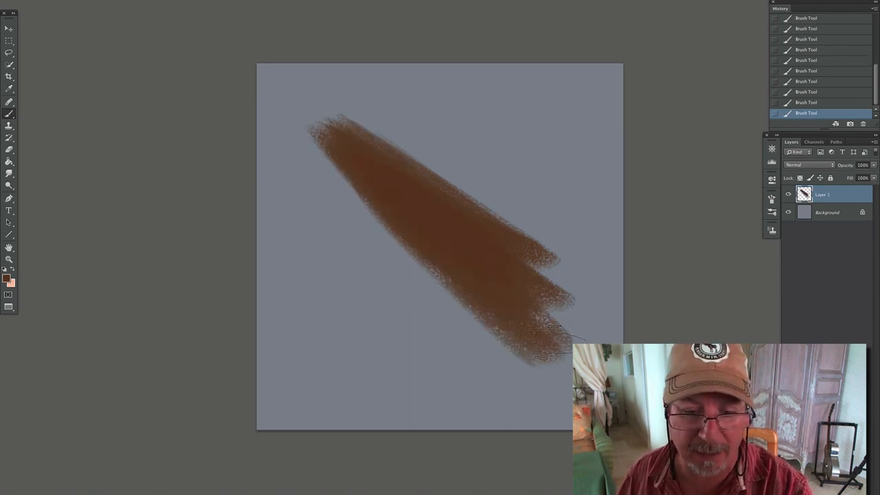
click(8, 280)
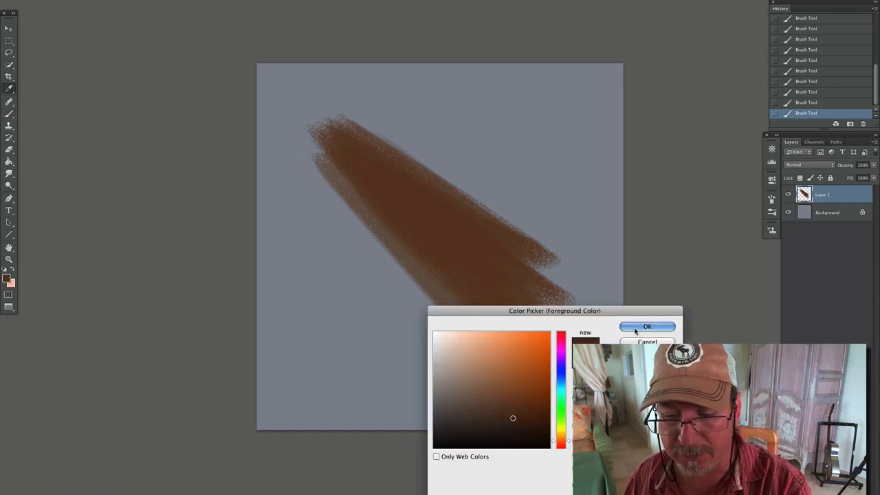
click(646, 326)
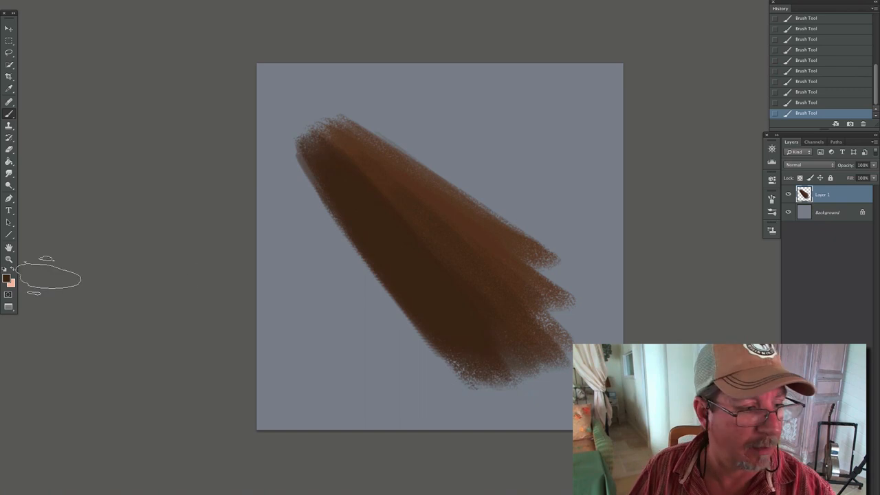
Set a light orange foreground and brush a highlight along the brown shape's top edge
click(6, 280)
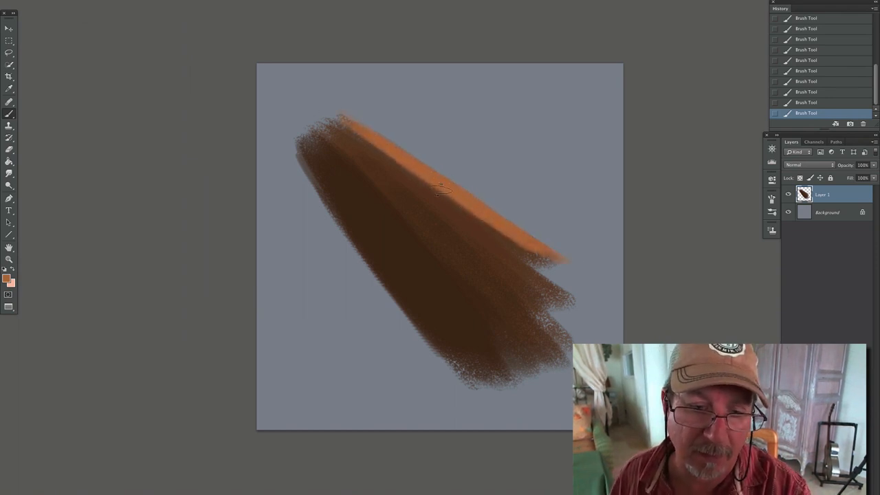
click(7, 278)
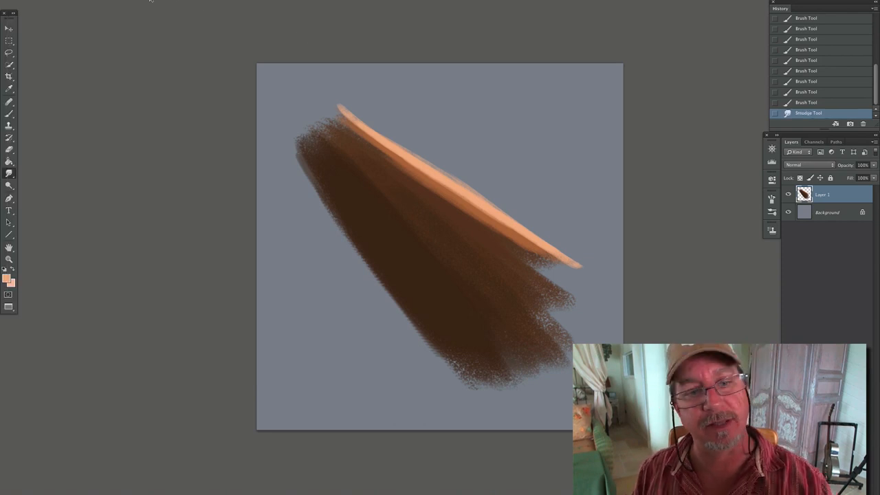
mouse_move(414, 260)
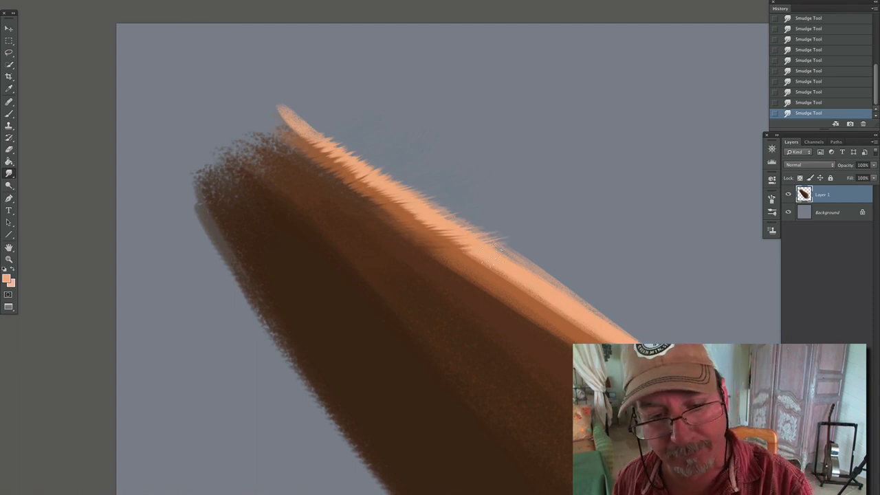
Smudge short outward strokes along the highlighted top edge to form fine fur strands
drag(495, 248, 397, 227)
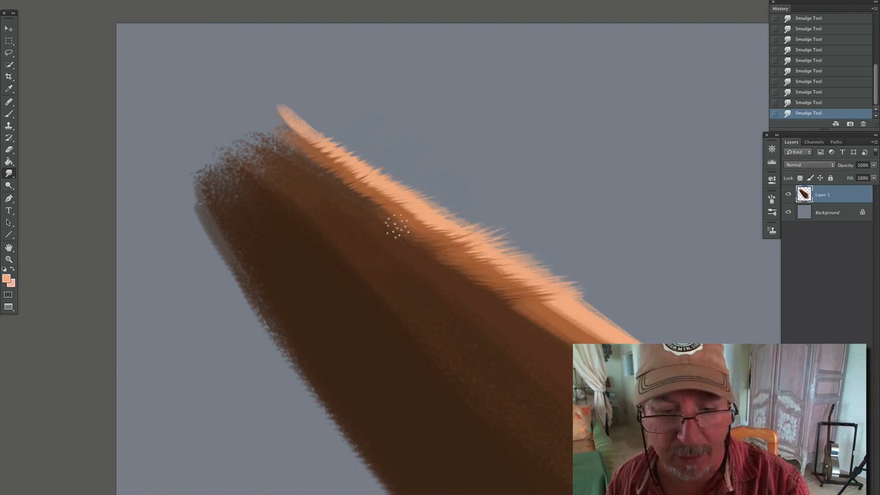
drag(399, 227, 358, 148)
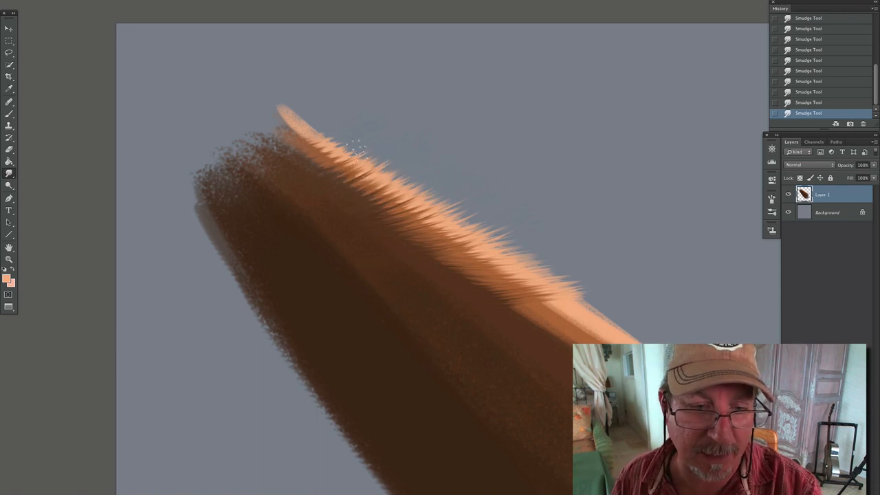
drag(357, 149, 401, 165)
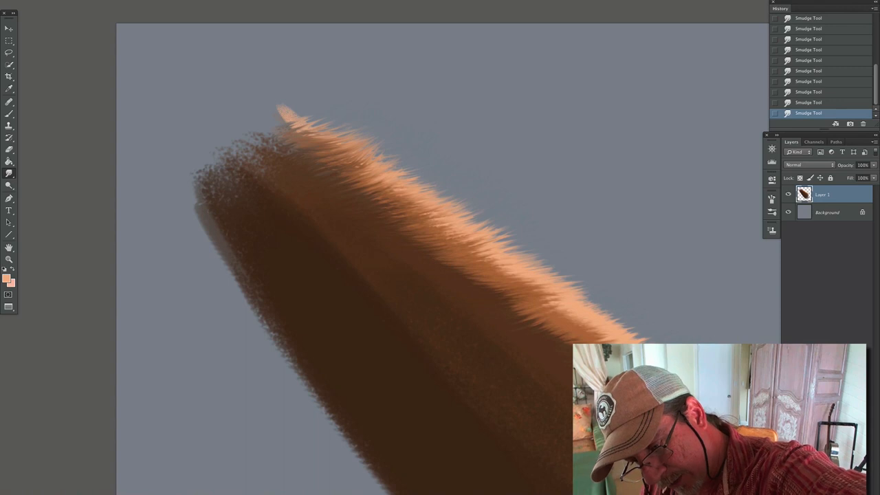
mouse_move(300, 172)
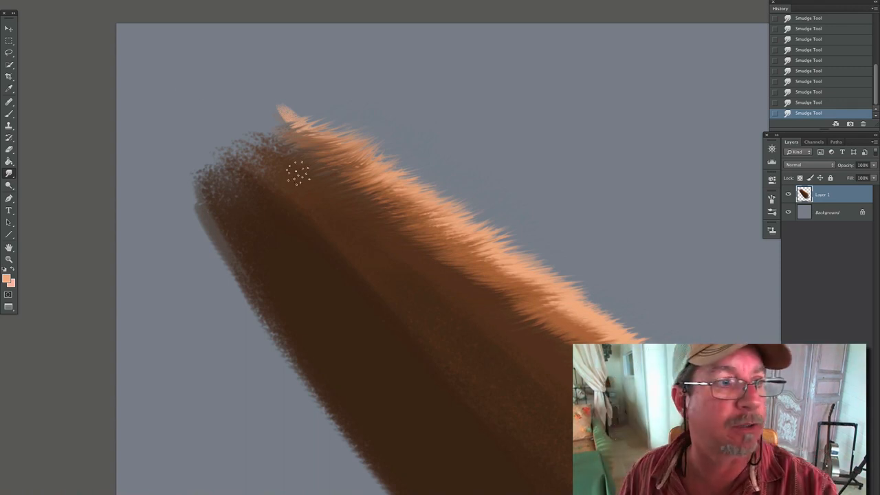
mouse_move(66, 11)
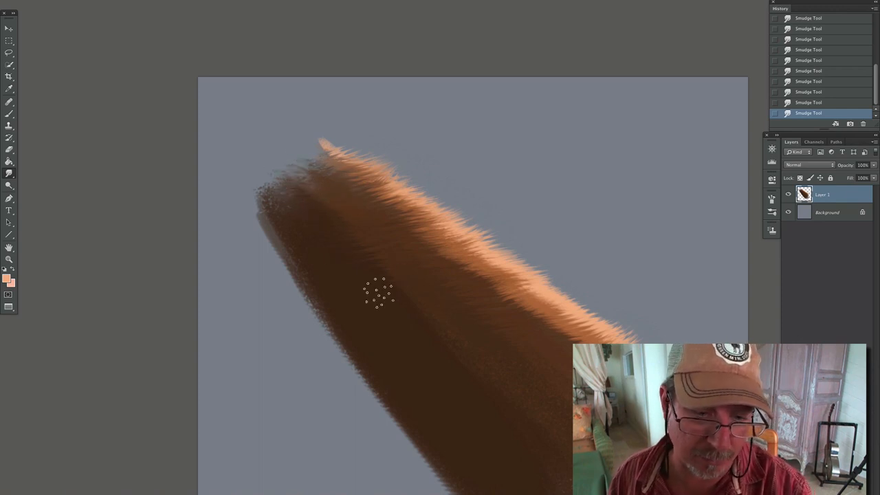
mouse_move(495, 300)
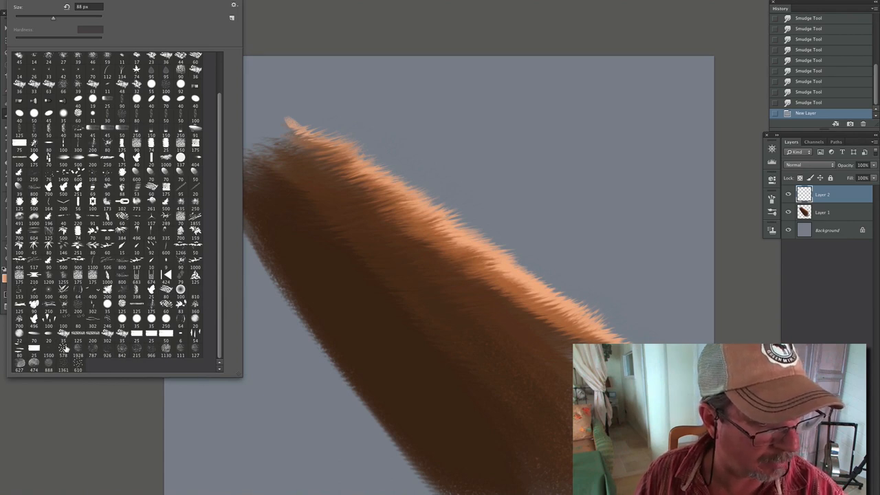
Resize the brush and choose a pale peach foreground colour for painting highlights
drag(54, 17, 23, 16)
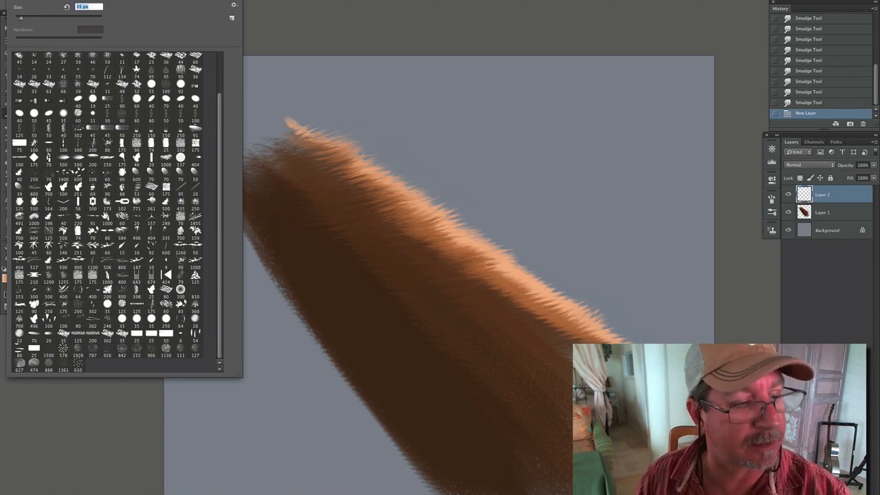
click(8, 280)
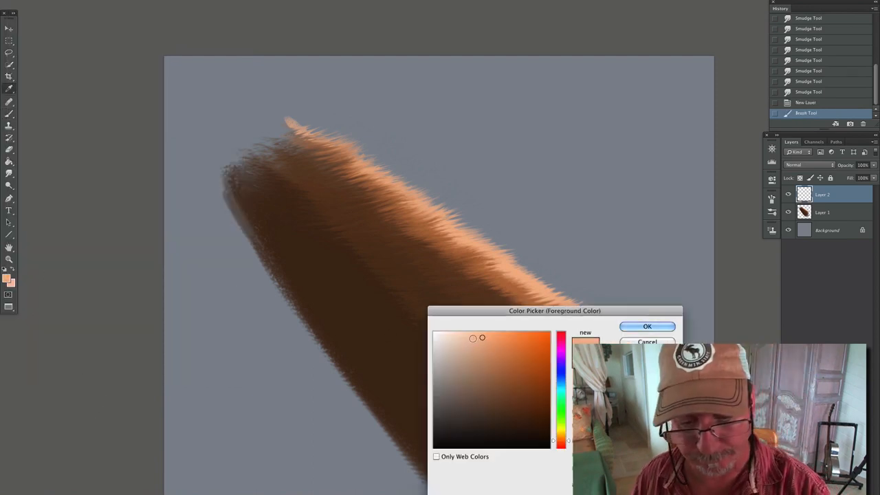
click(646, 326)
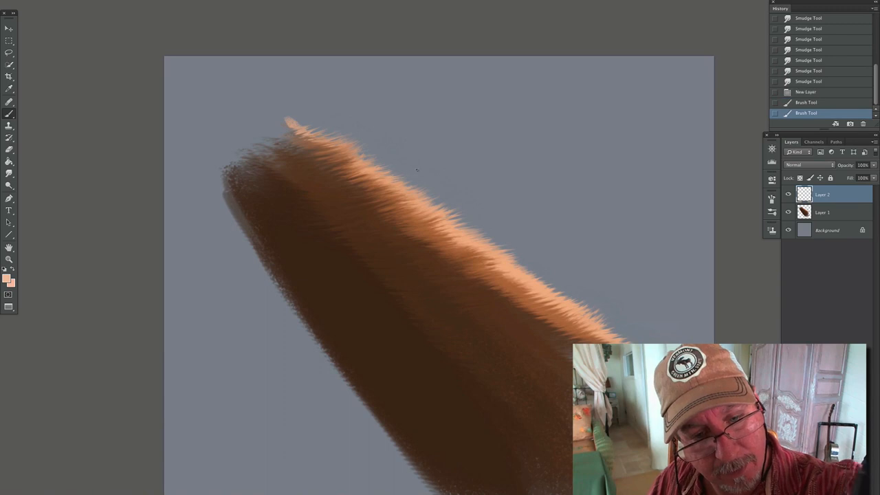